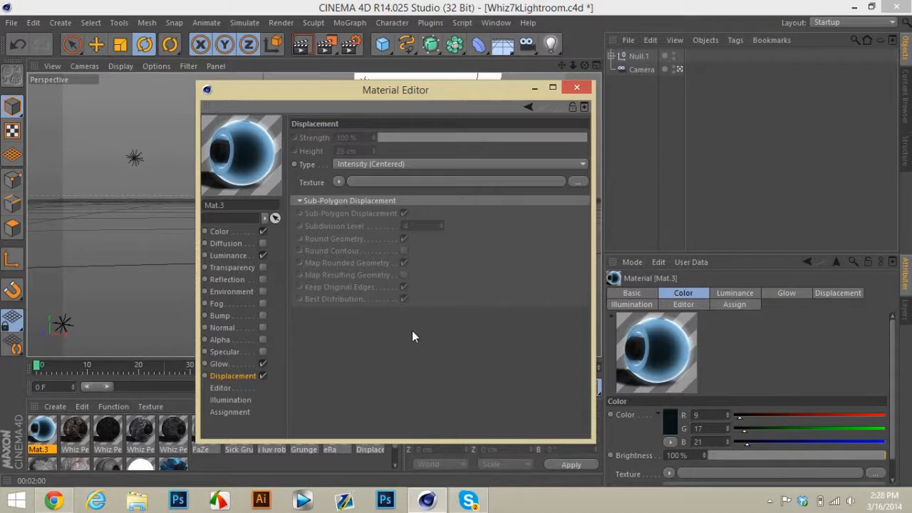
mouse_move(248, 368)
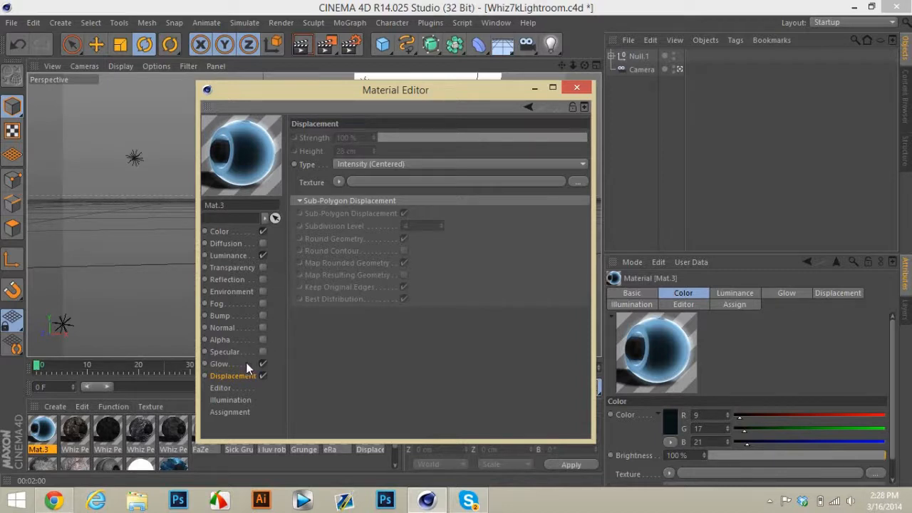
mouse_move(245, 234)
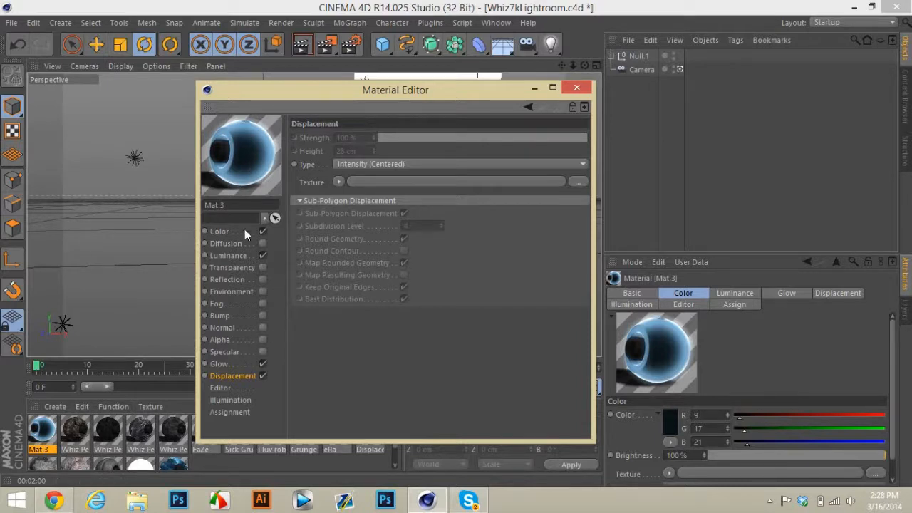
Review Mat.3's colour, luminance Fresnel, glow and displacement channel settings
left_click(219, 231)
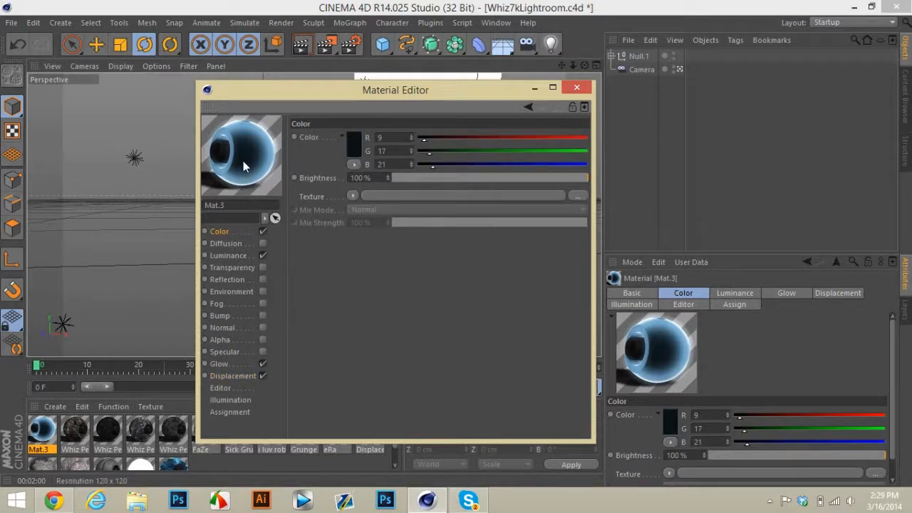
mouse_move(246, 165)
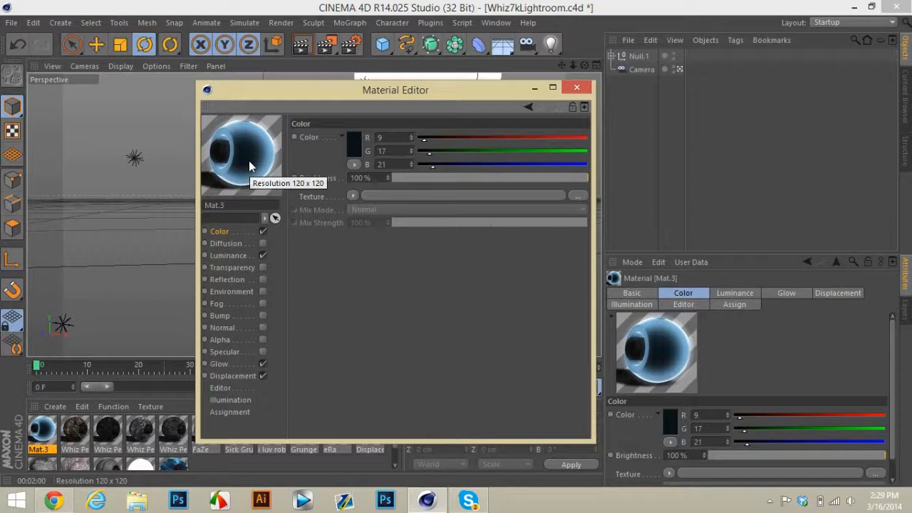
mouse_move(418, 255)
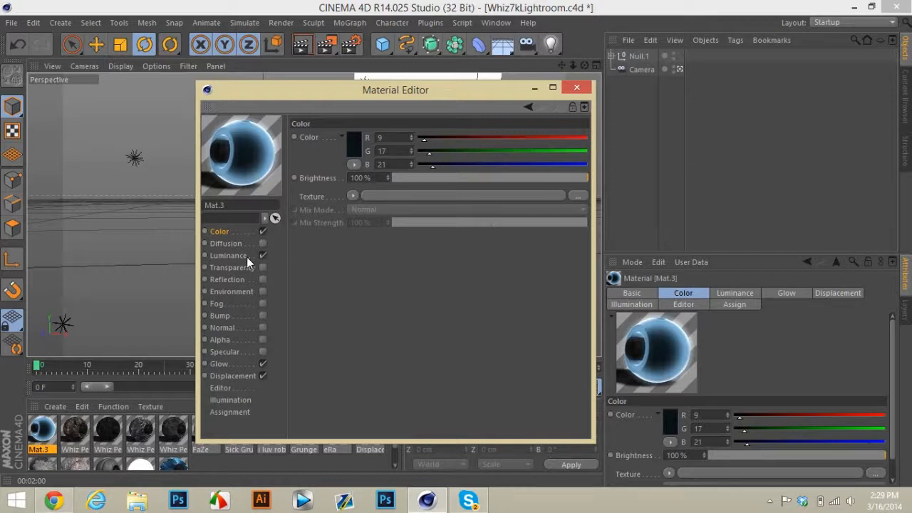
mouse_move(359, 150)
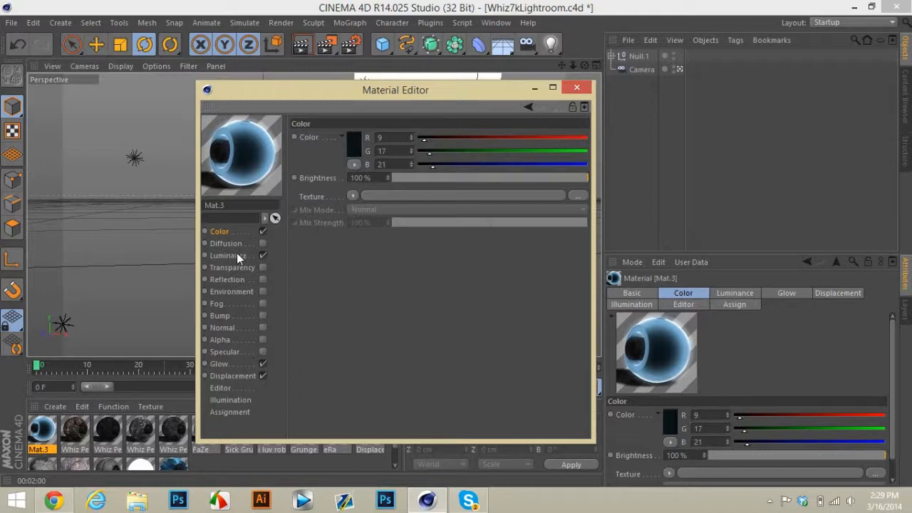
left_click(228, 255)
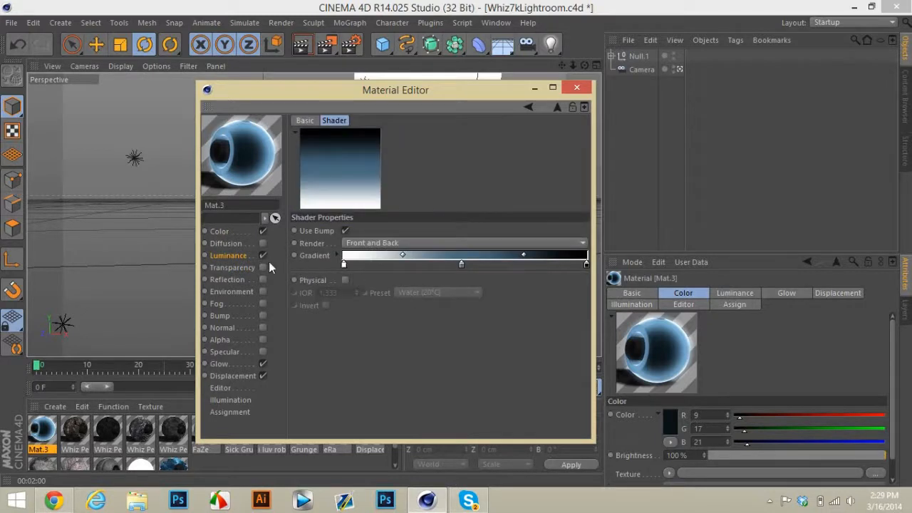
left_click(230, 255)
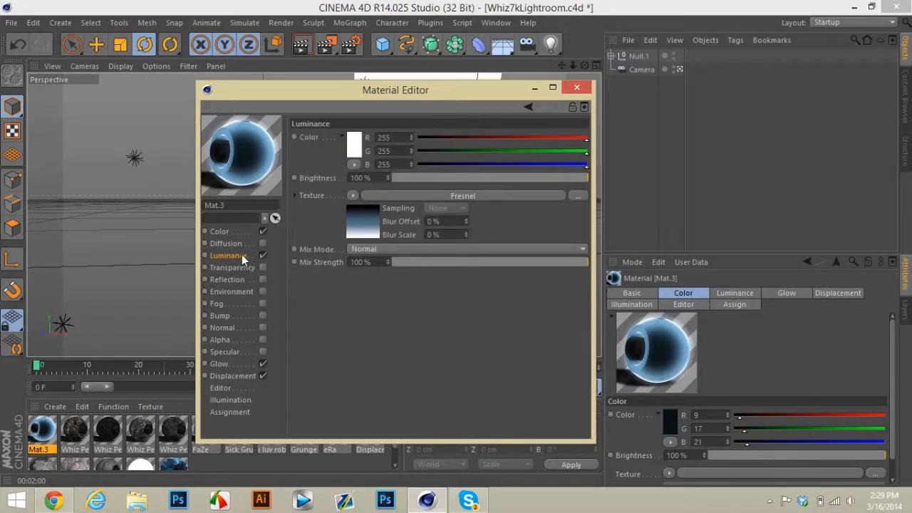
left_click(222, 364)
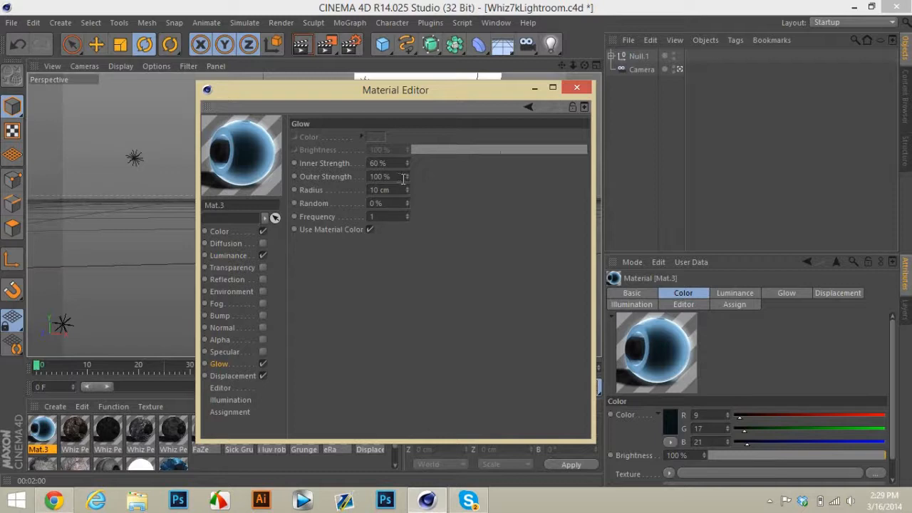
mouse_move(398, 202)
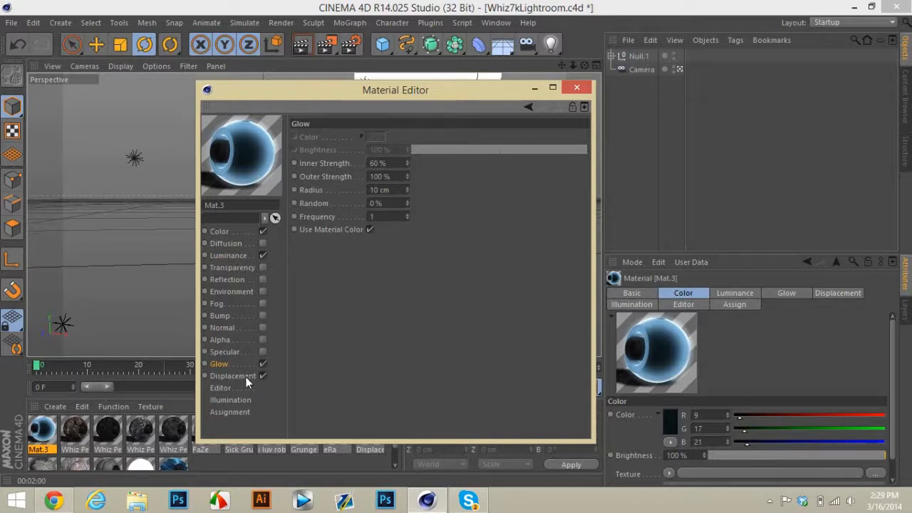
left_click(233, 375)
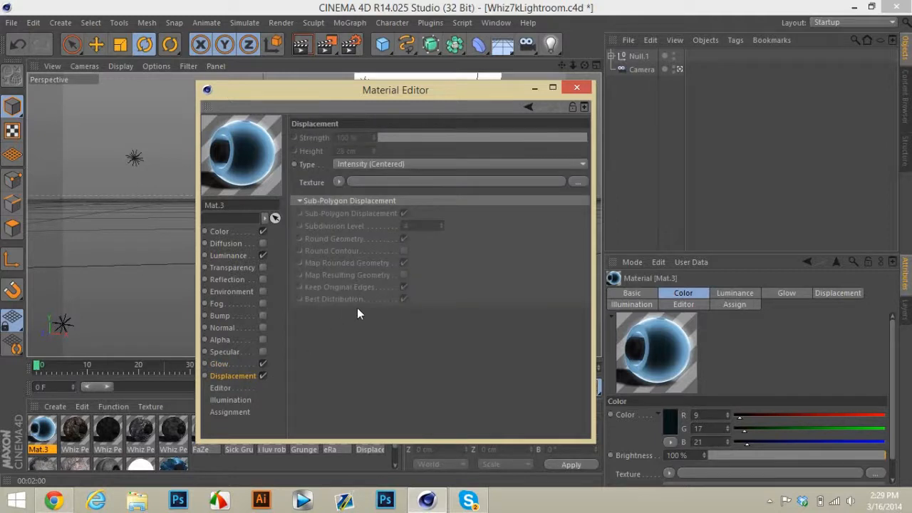
mouse_move(346, 205)
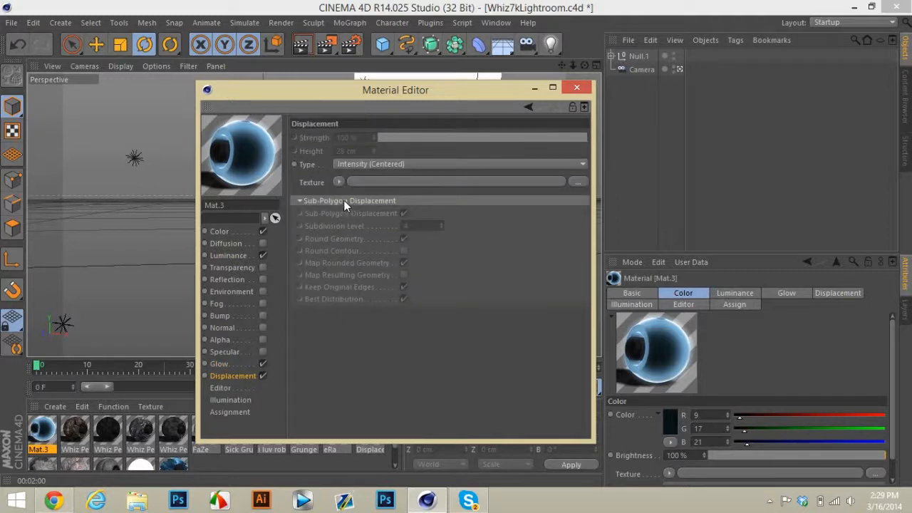
Load a Noise shader as the displacement texture at 394% global scale
left_click(339, 182)
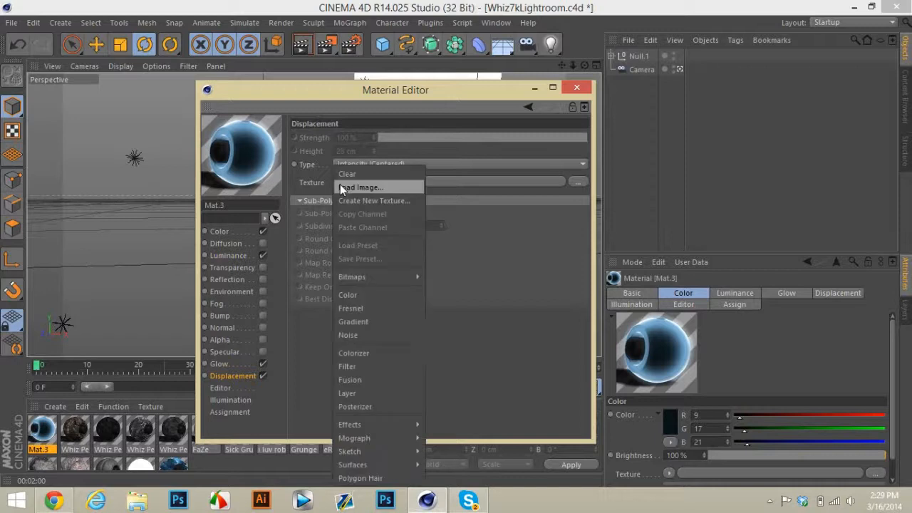
mouse_move(377, 335)
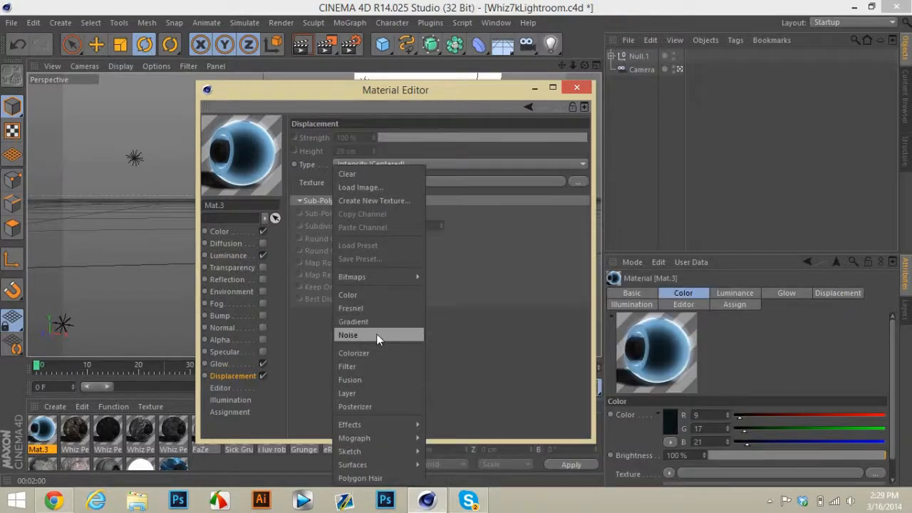
left_click(349, 336)
type("300")
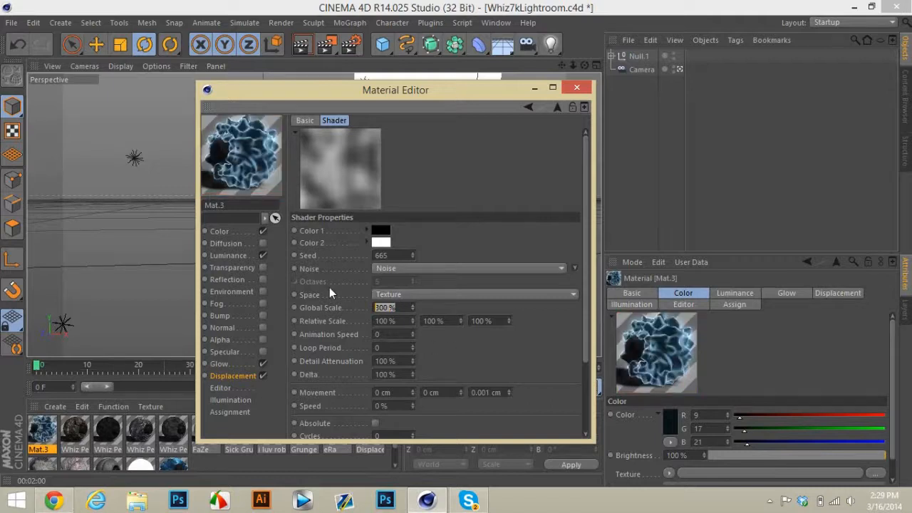
type("350")
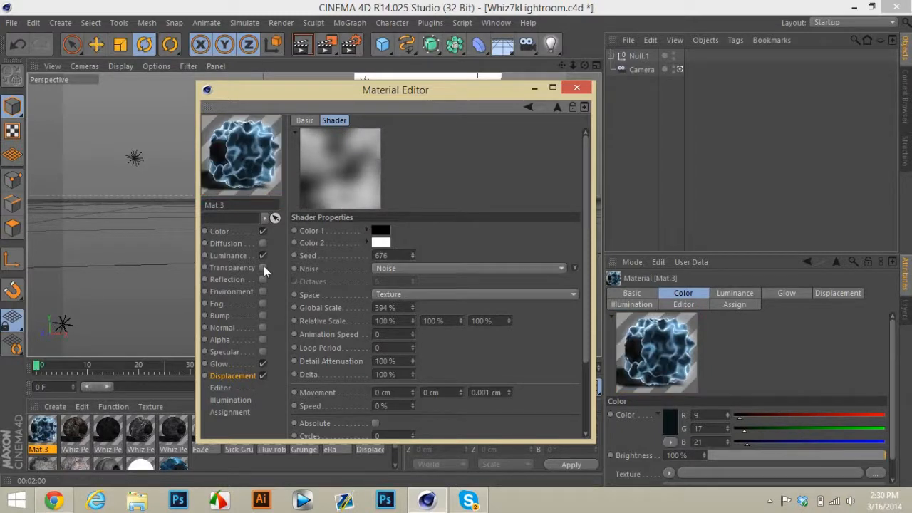
Keep sub-polygon displacement enabled on Mat.3 with subdivision level 4
left_click(233, 376)
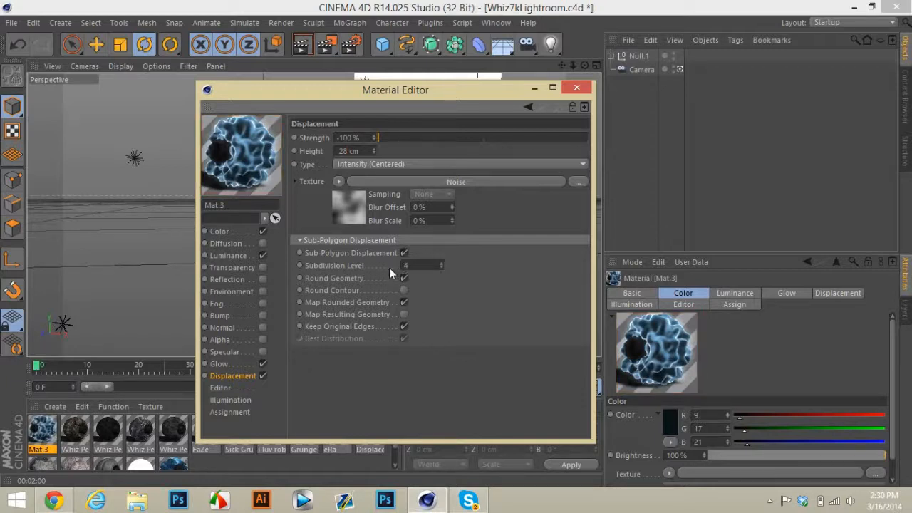
mouse_move(429, 289)
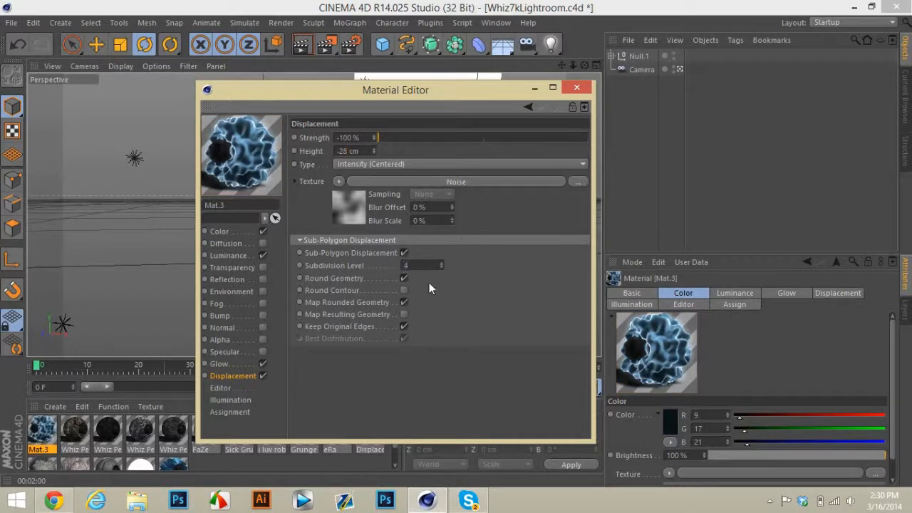
left_click(404, 253)
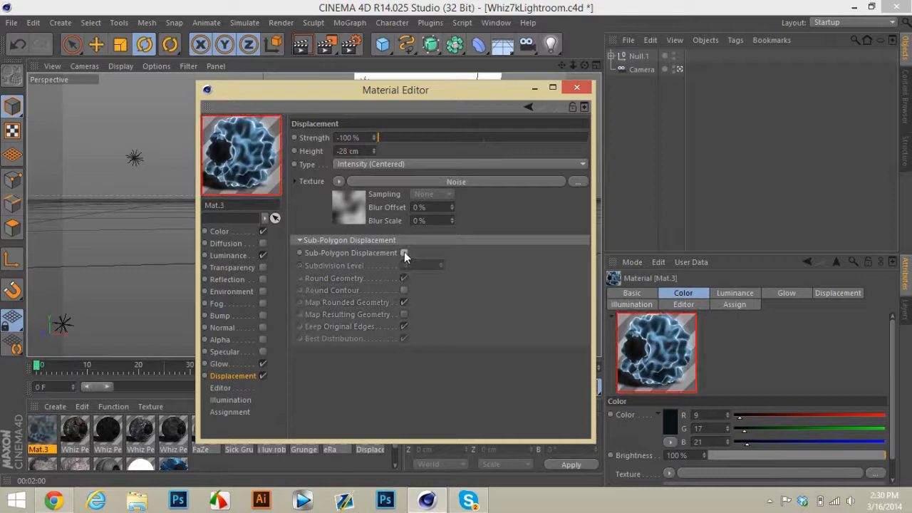
left_click(405, 253)
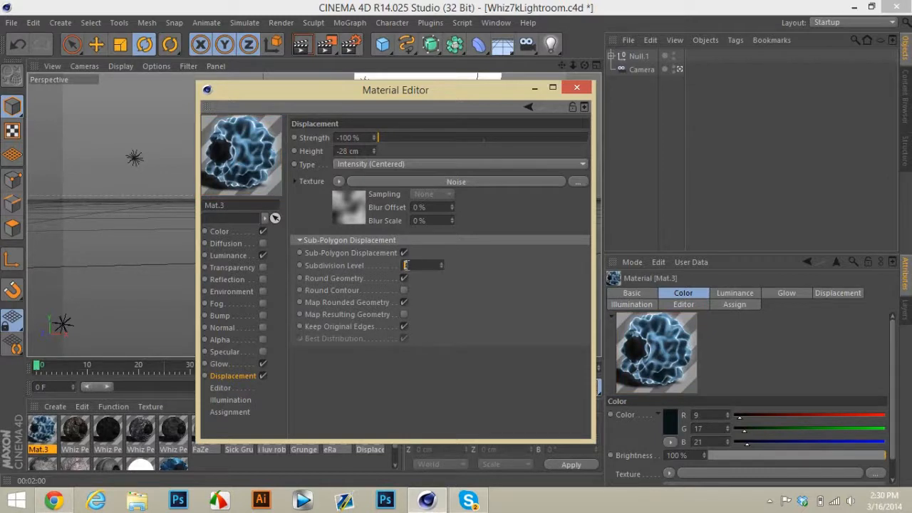
type("4")
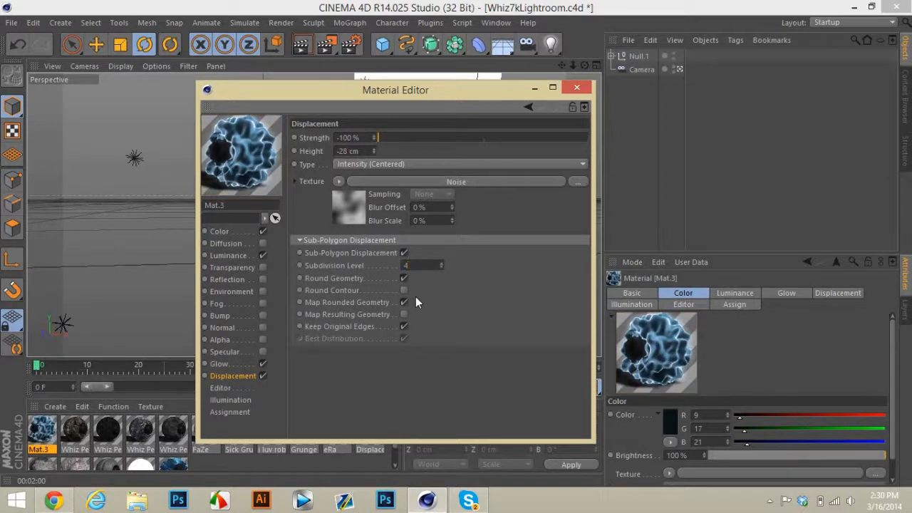
mouse_move(414, 296)
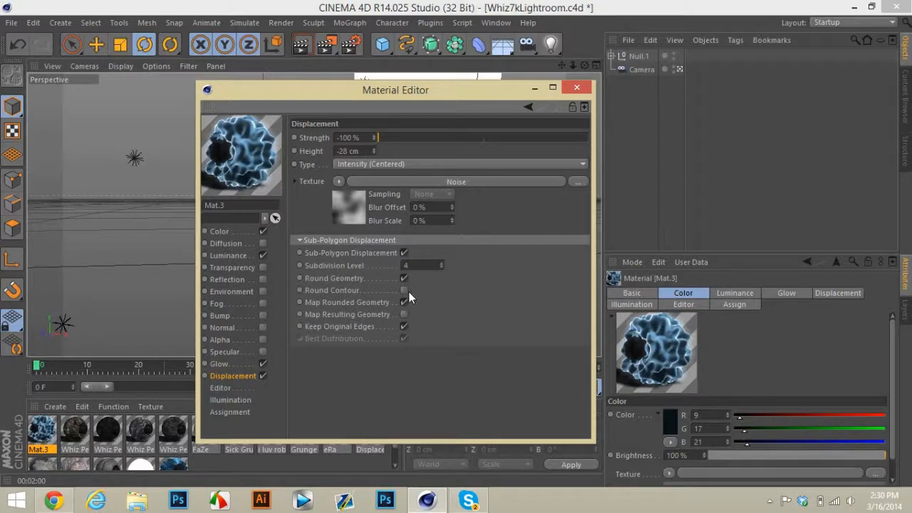
mouse_move(357, 290)
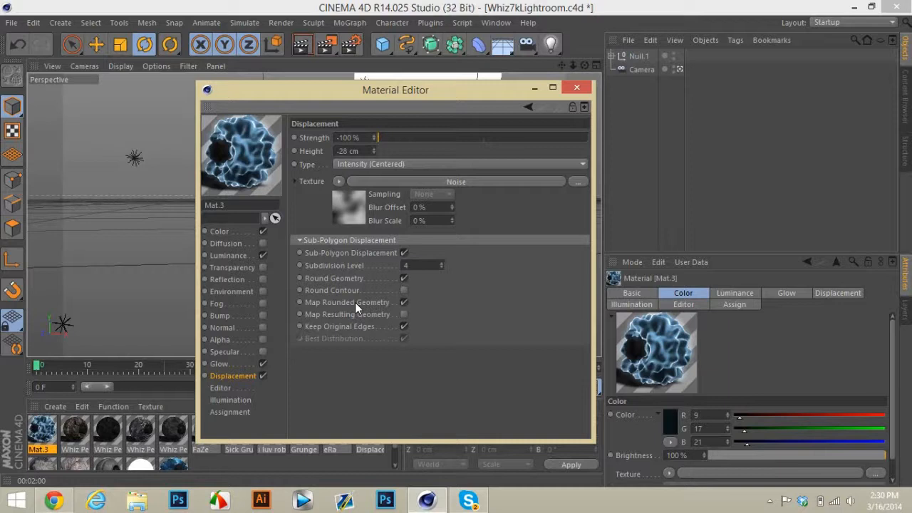
mouse_move(464, 280)
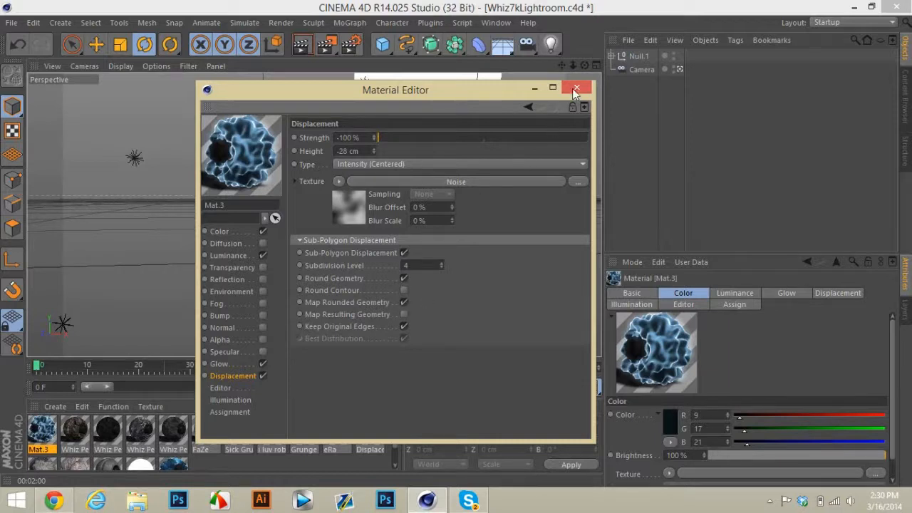
Add a rotated Platonic icosahedron carrying Mat.3 with cubic texture projection
left_click(577, 88)
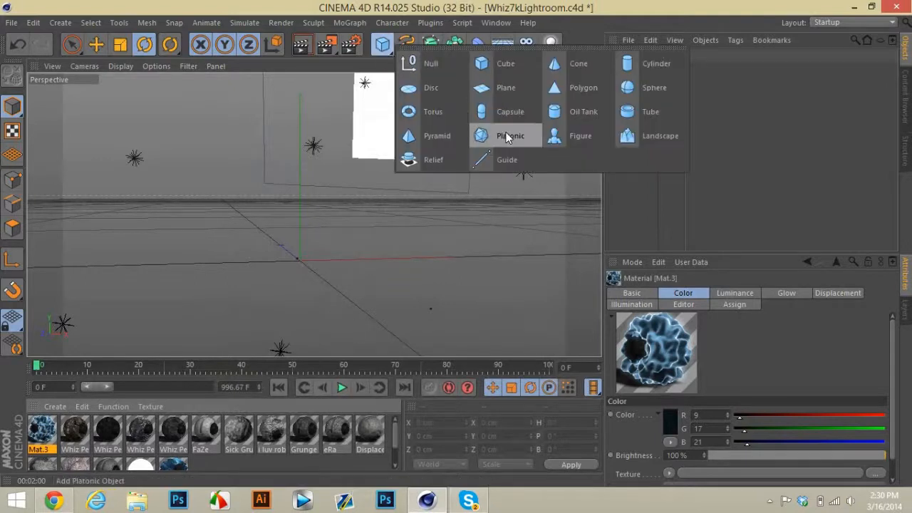
left_click(510, 135)
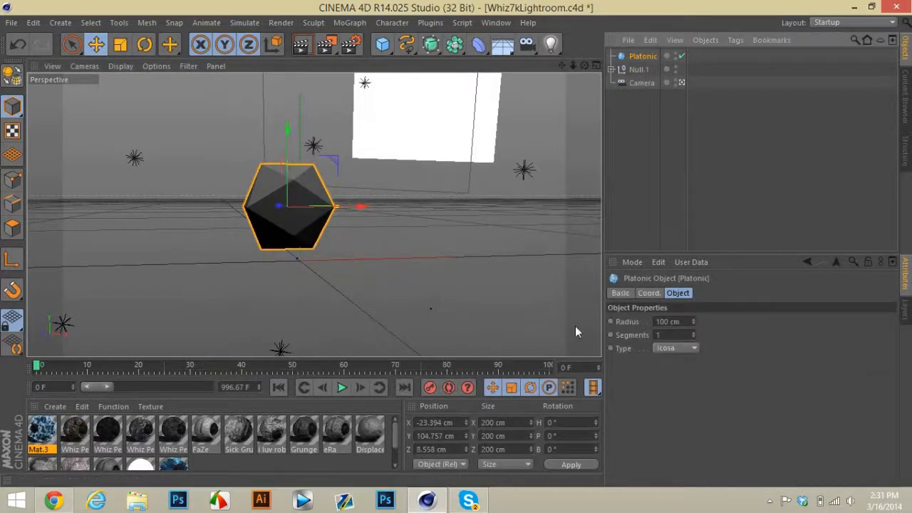
left_click(673, 335)
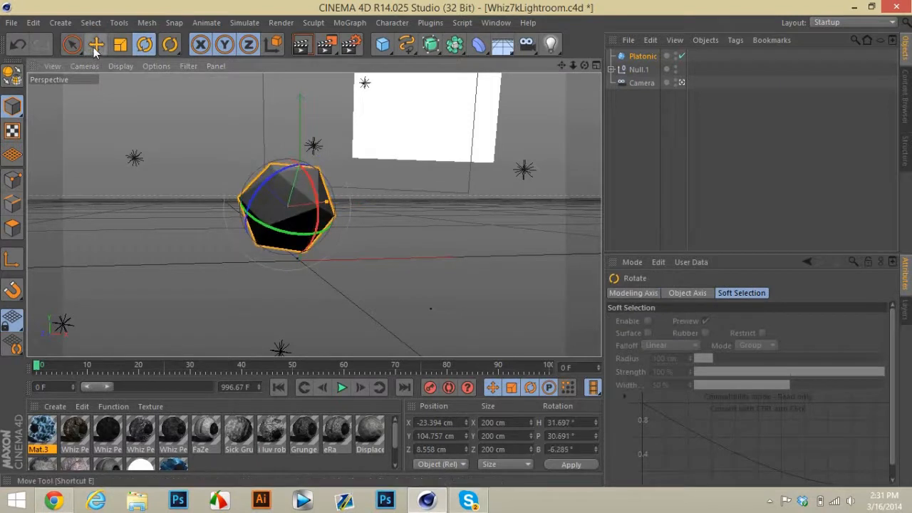
left_click(96, 44)
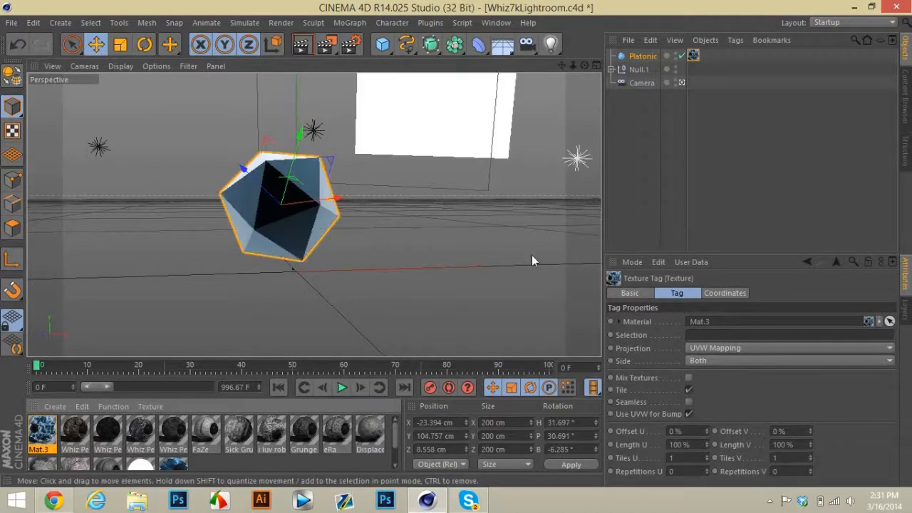
left_click(790, 348)
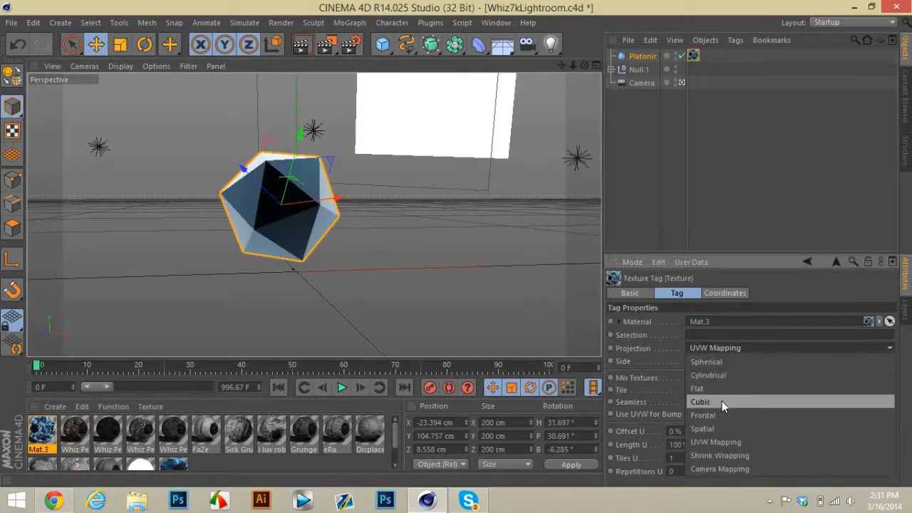
left_click(701, 401)
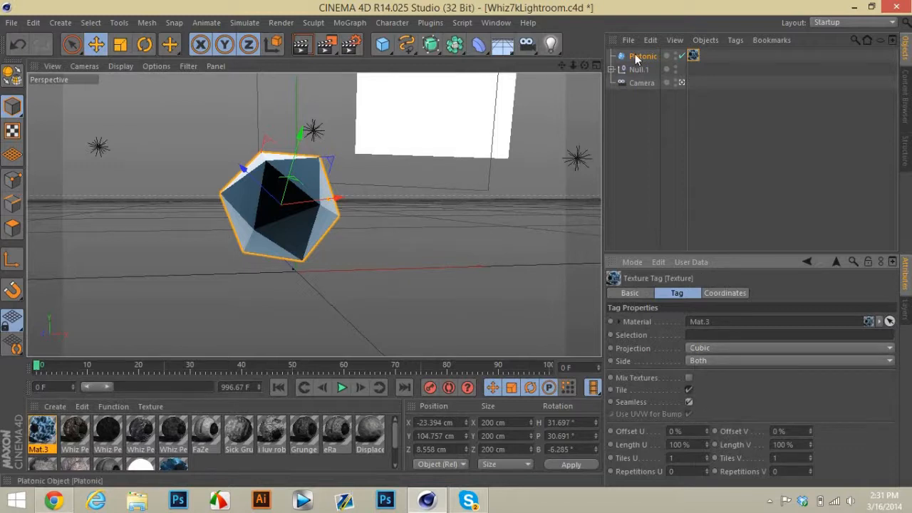
left_click(642, 55)
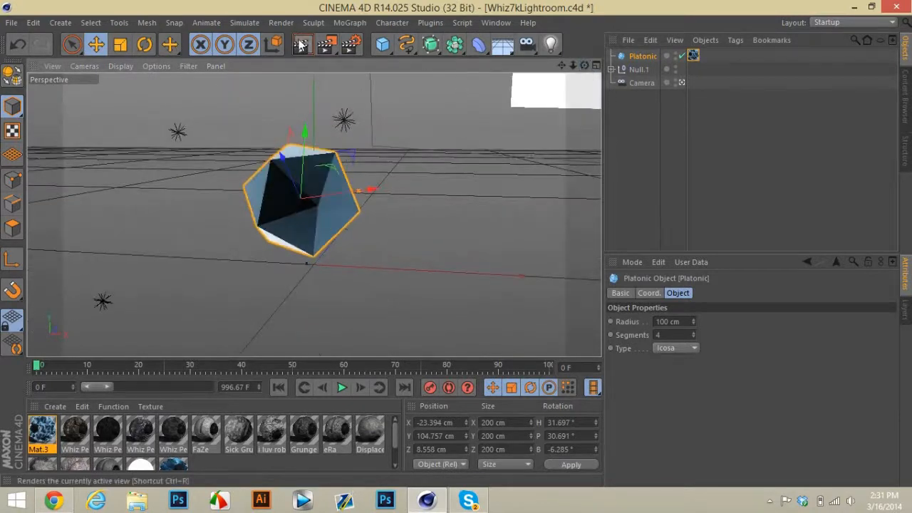
left_click(303, 44)
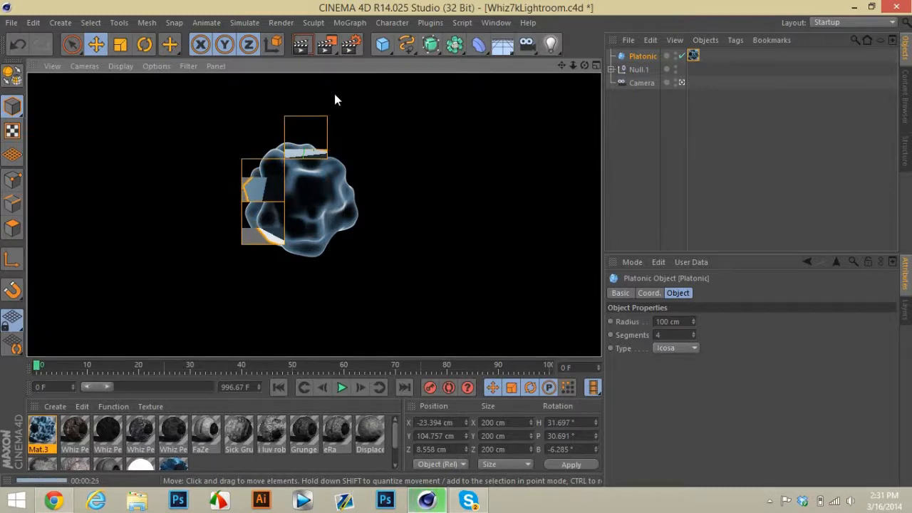
mouse_move(449, 200)
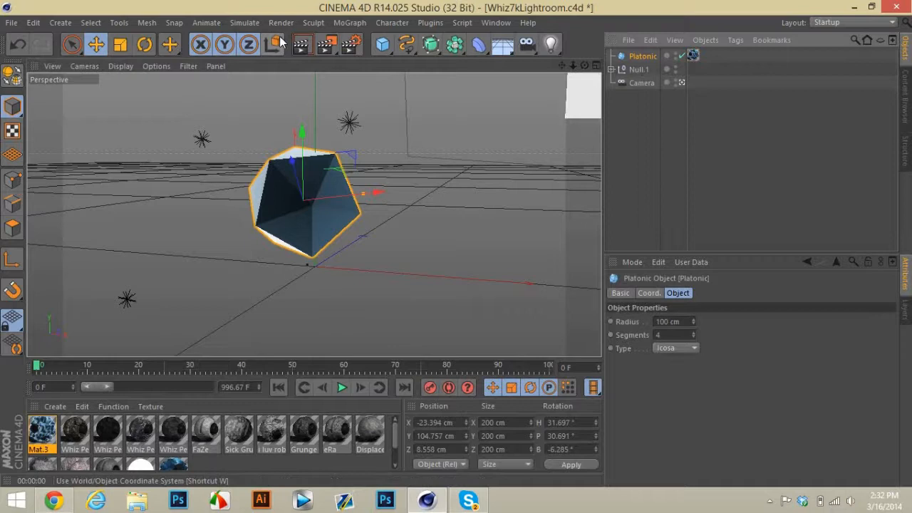
Add a MoGraph Cloner set to Object distribution mode
left_click(350, 22)
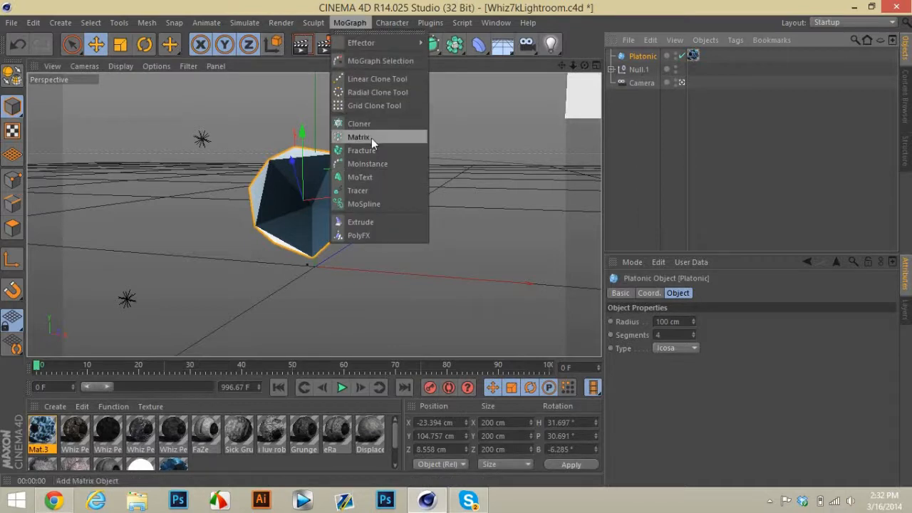
left_click(359, 136)
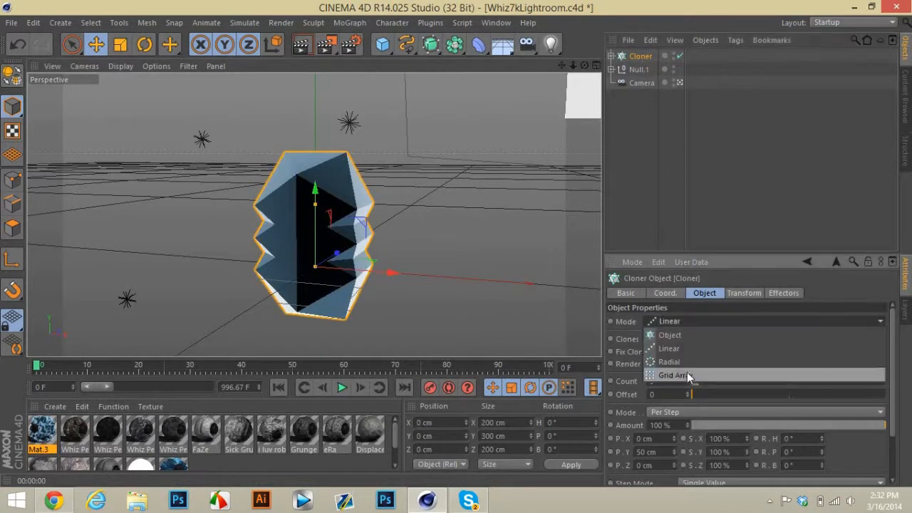
mouse_move(683, 335)
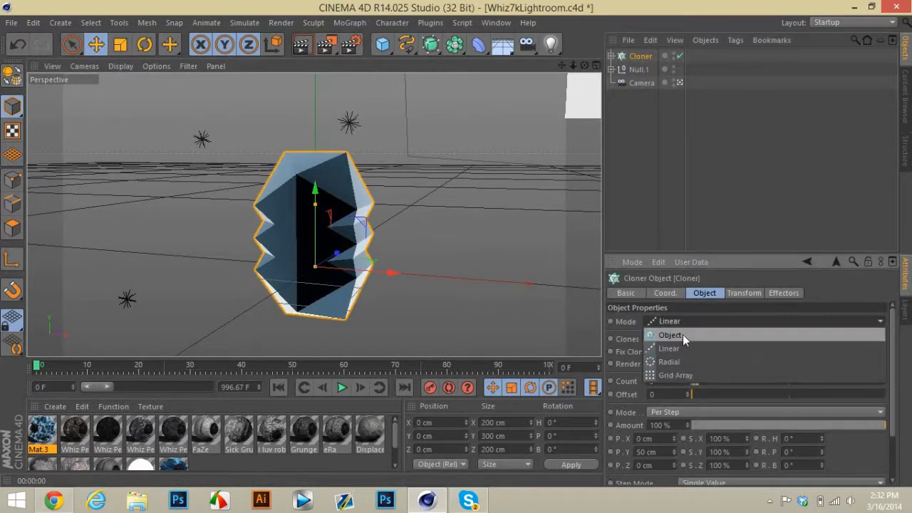
left_click(670, 335)
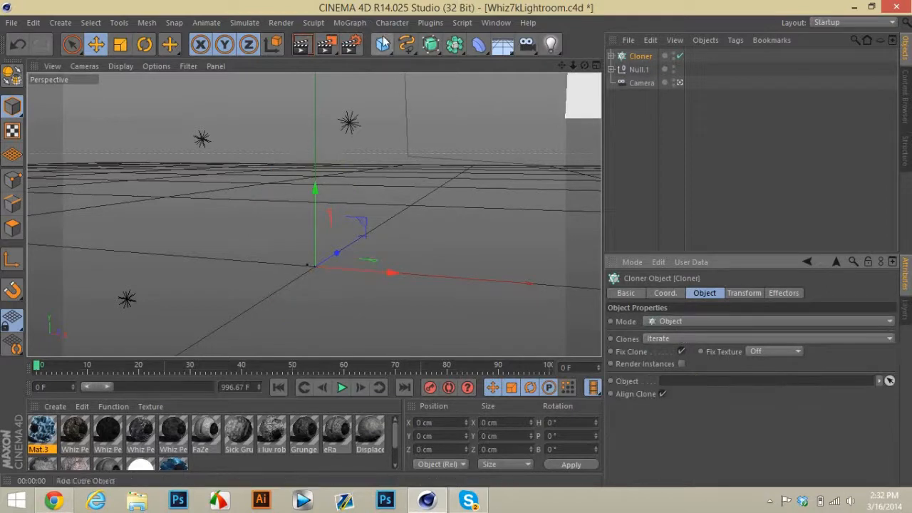
Add a Cube as the clone source and shrink the Platonic radius to 46
left_click(383, 45)
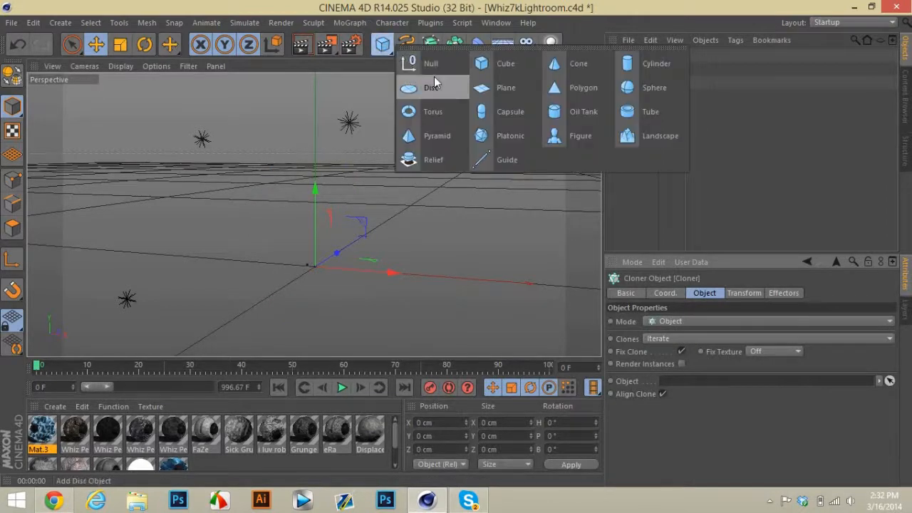
left_click(506, 64)
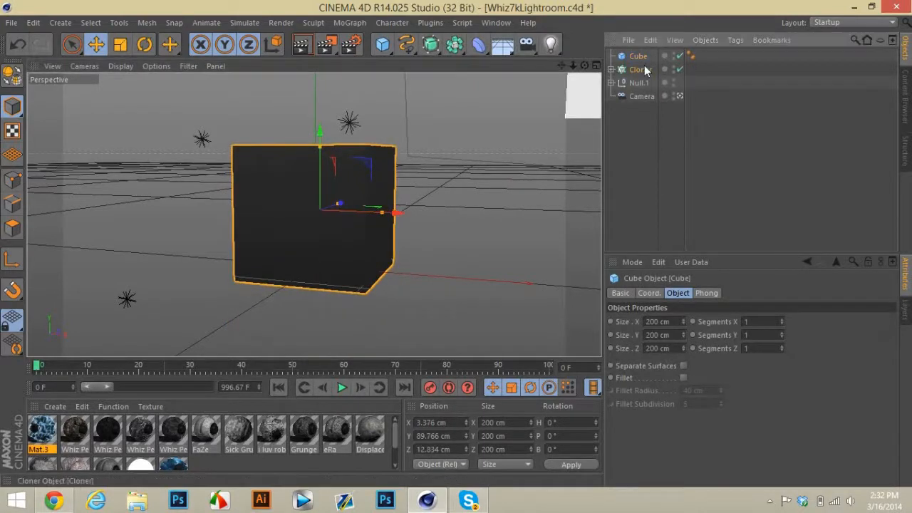
left_click(641, 69)
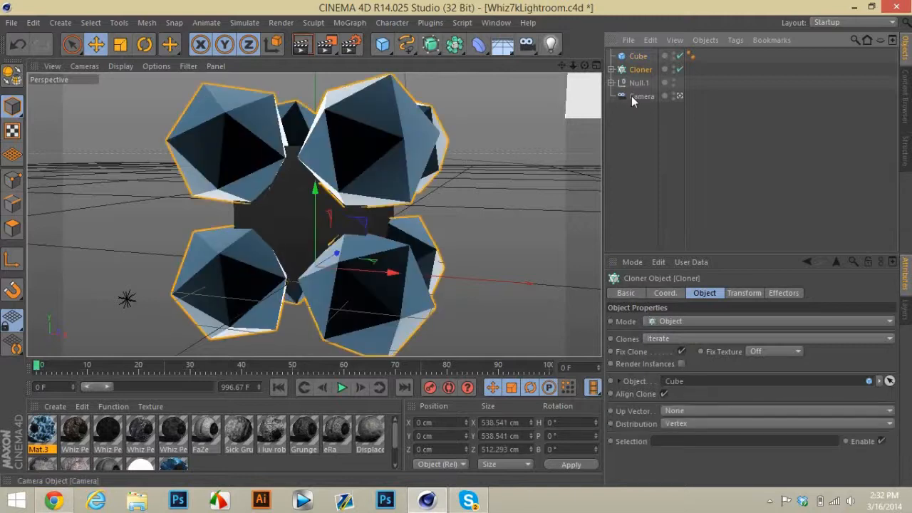
left_click(638, 55)
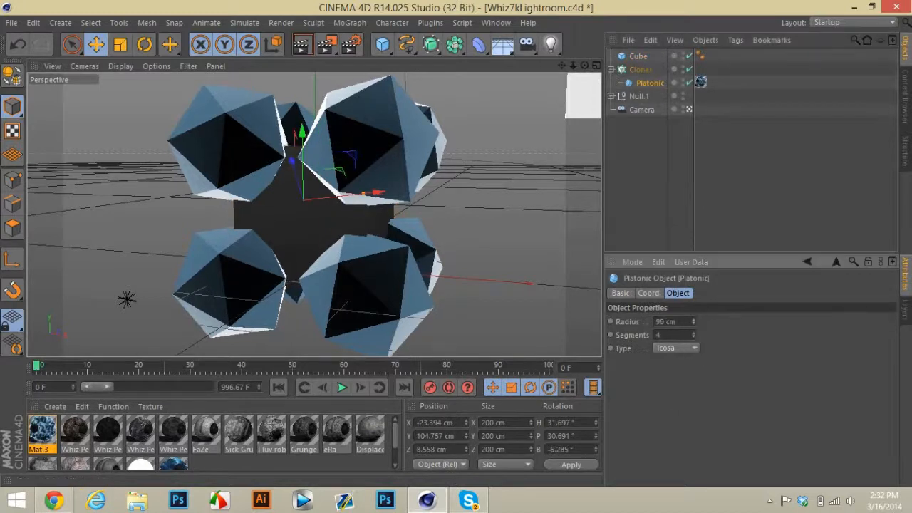
type("46")
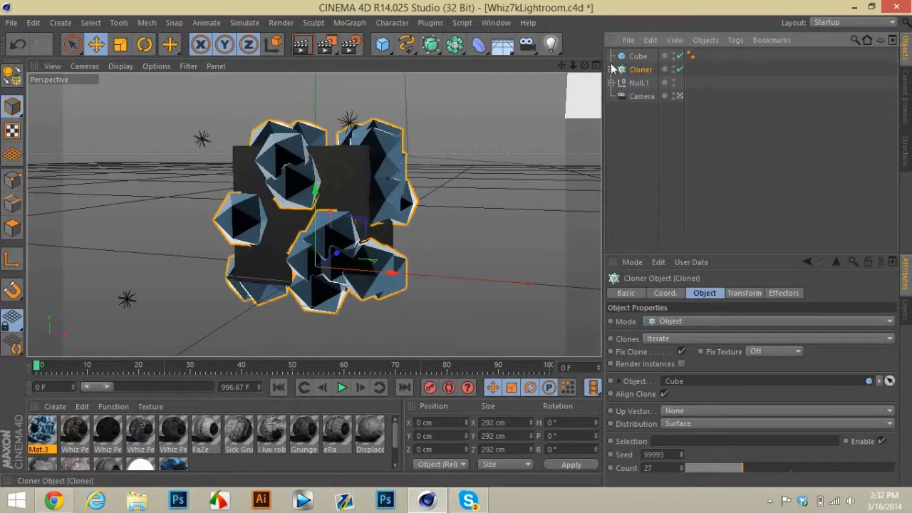
Add a Random effector to the Cloner to scatter the icosahedra around the cube
left_click(350, 22)
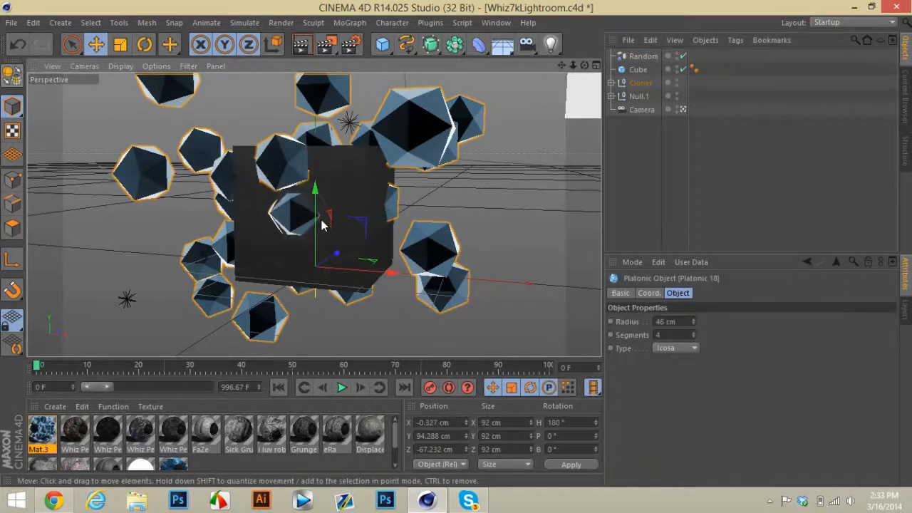
left_click_drag(320, 225, 250, 221)
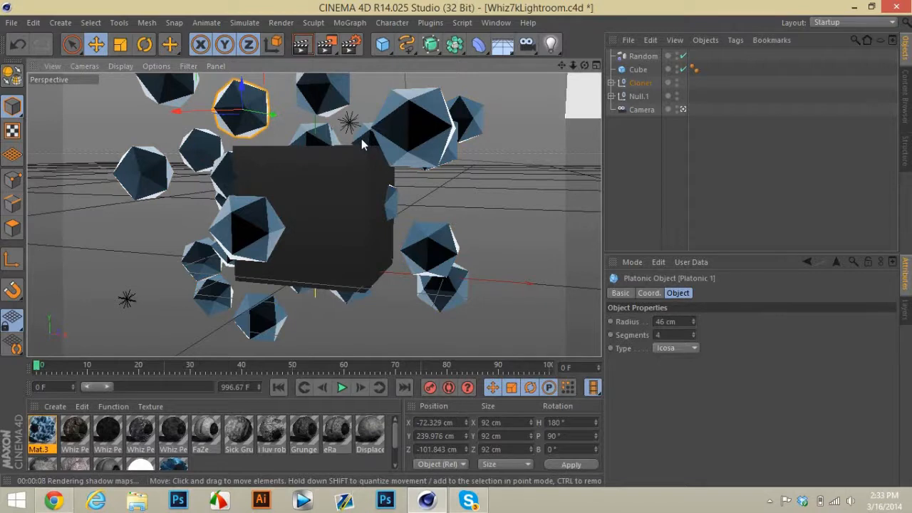
Render the active viewport to show the blobby displaced clones
left_click(327, 200)
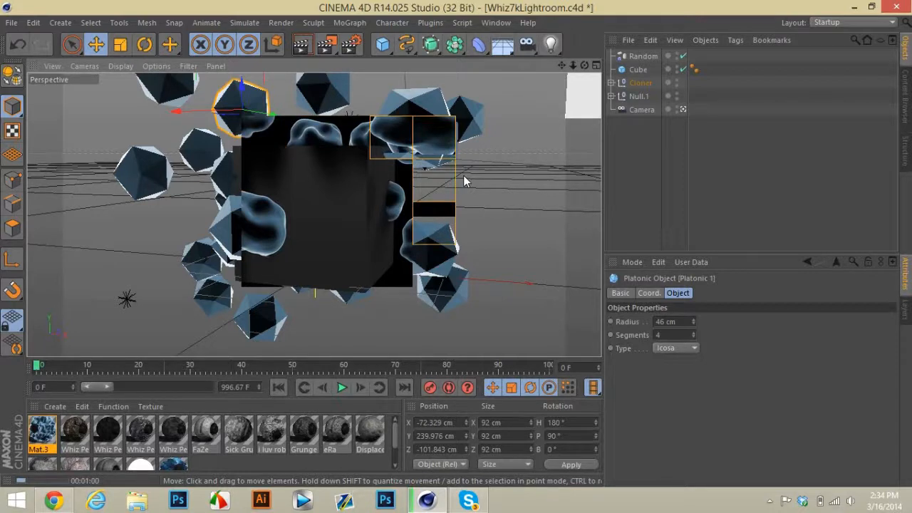
mouse_move(565, 71)
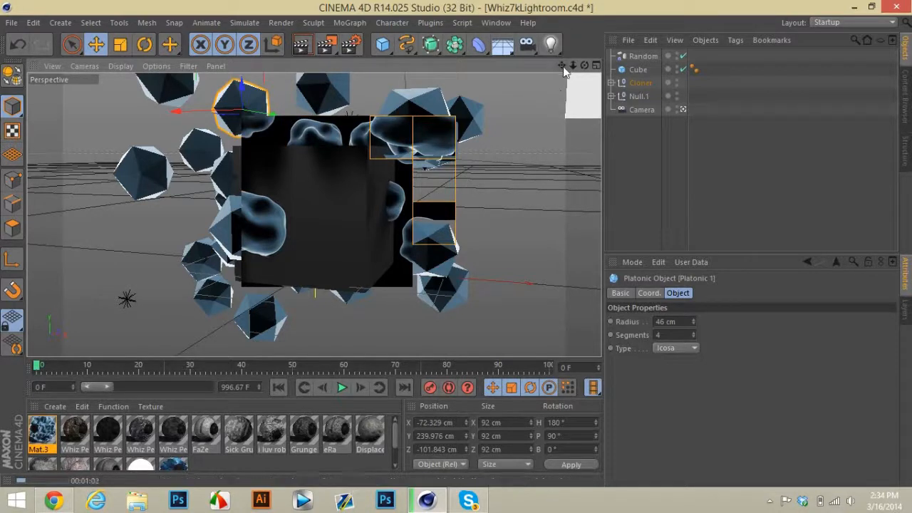